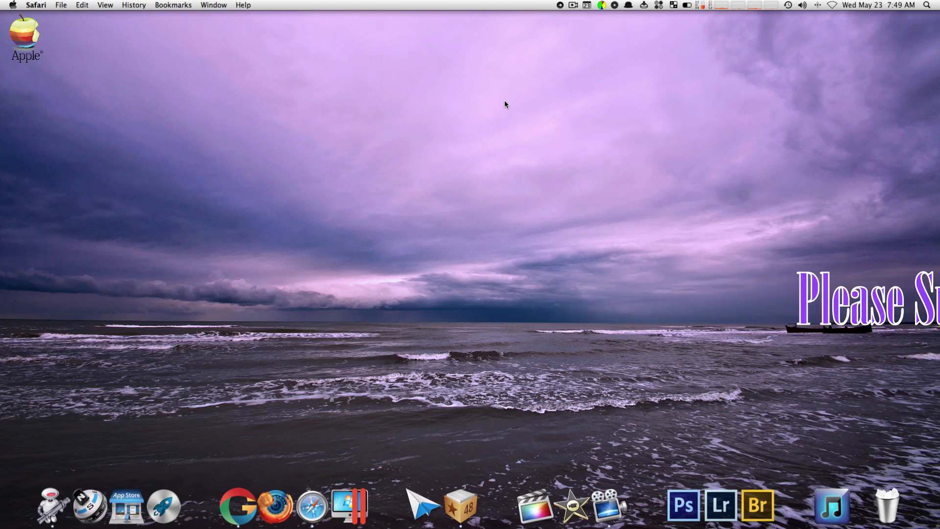
mouse_move(328, 438)
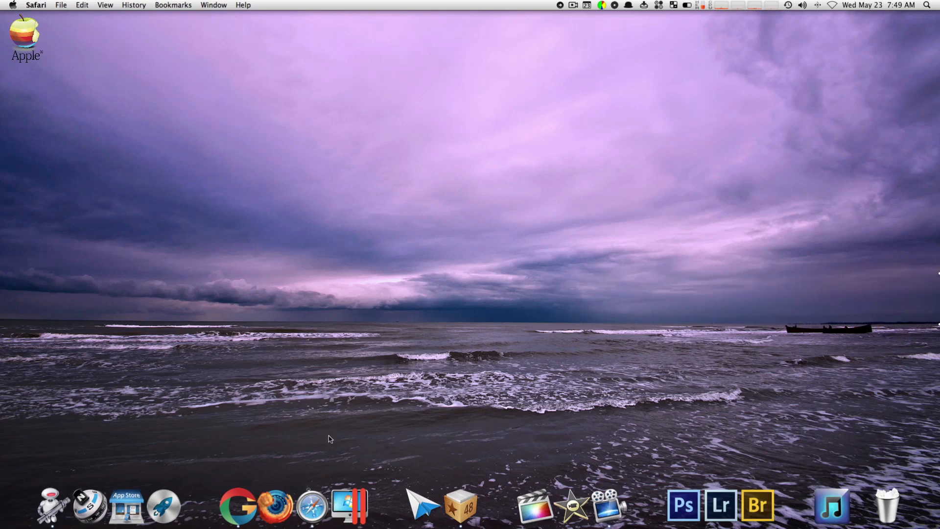
Launch Safari, browse to YouTube and Apple's site, then quit Safari.
click(311, 505)
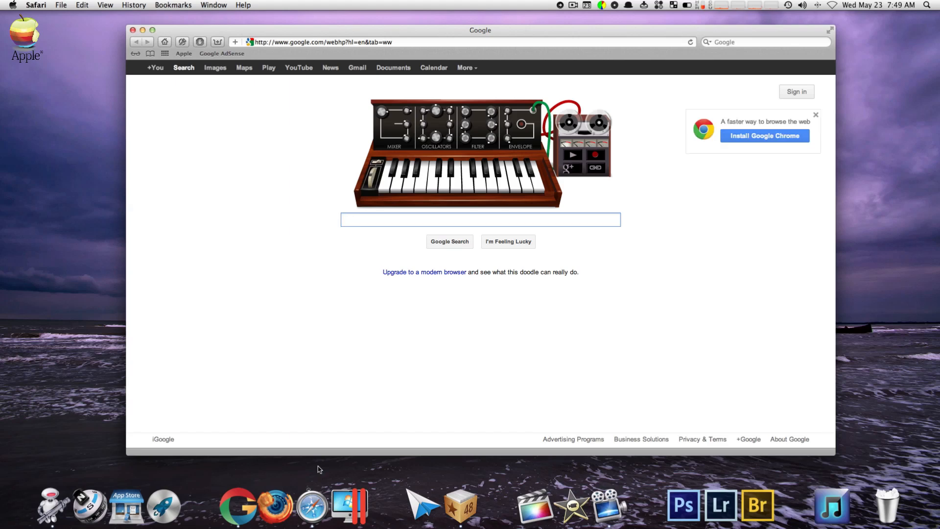
mouse_move(260, 210)
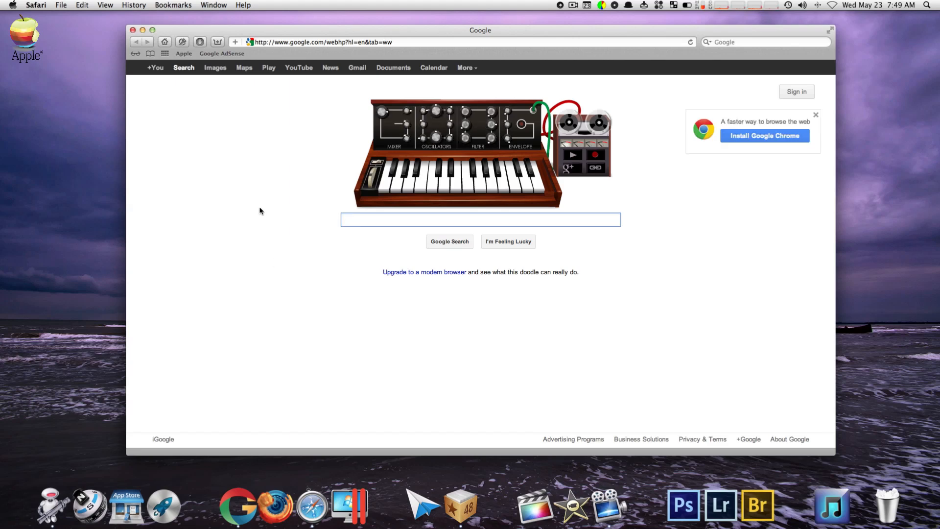
mouse_move(243, 68)
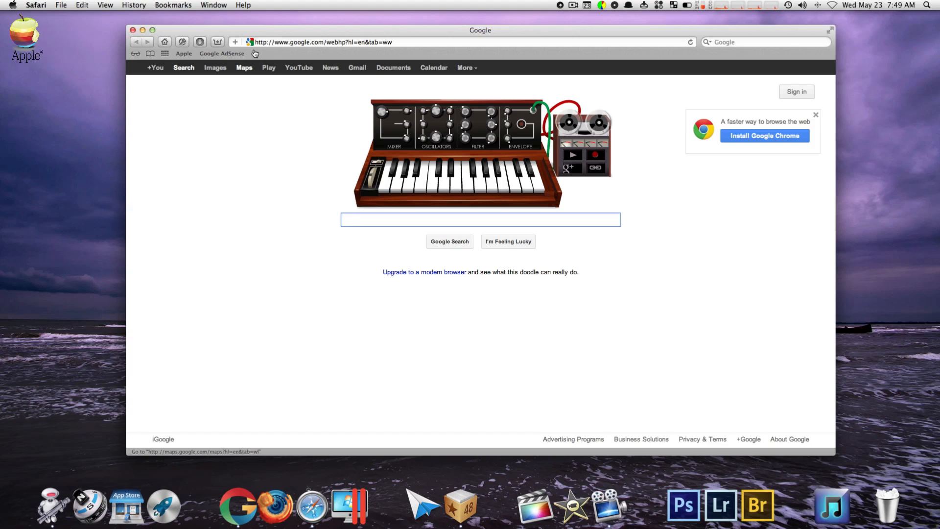
mouse_move(298, 67)
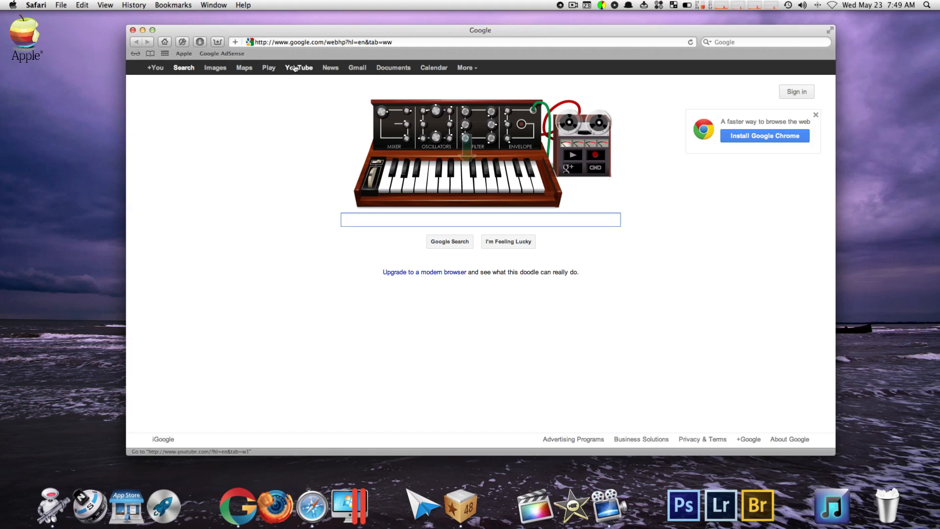
click(297, 68)
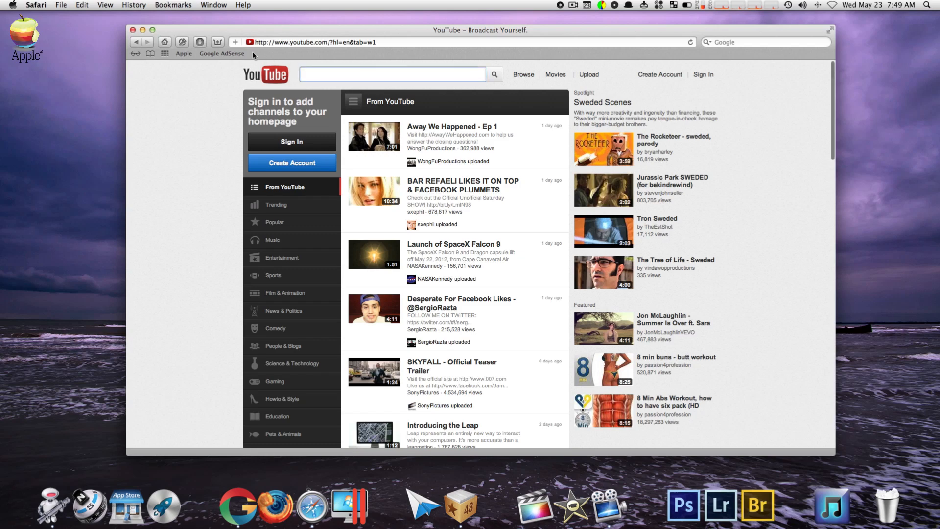
click(183, 52)
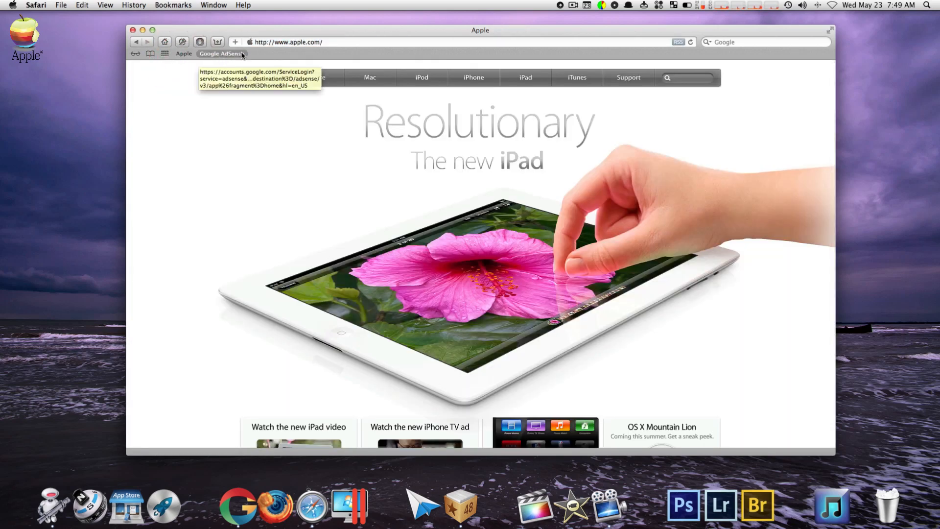
mouse_move(249, 49)
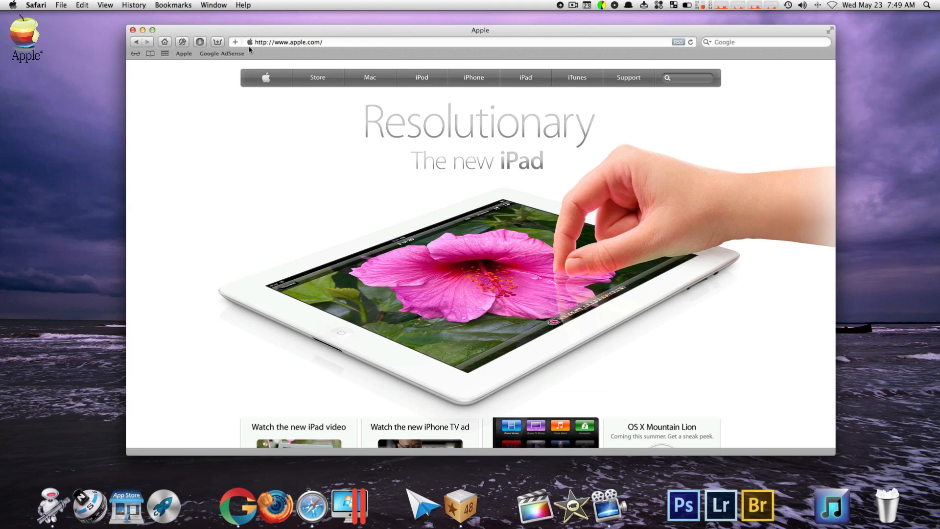
click(132, 30)
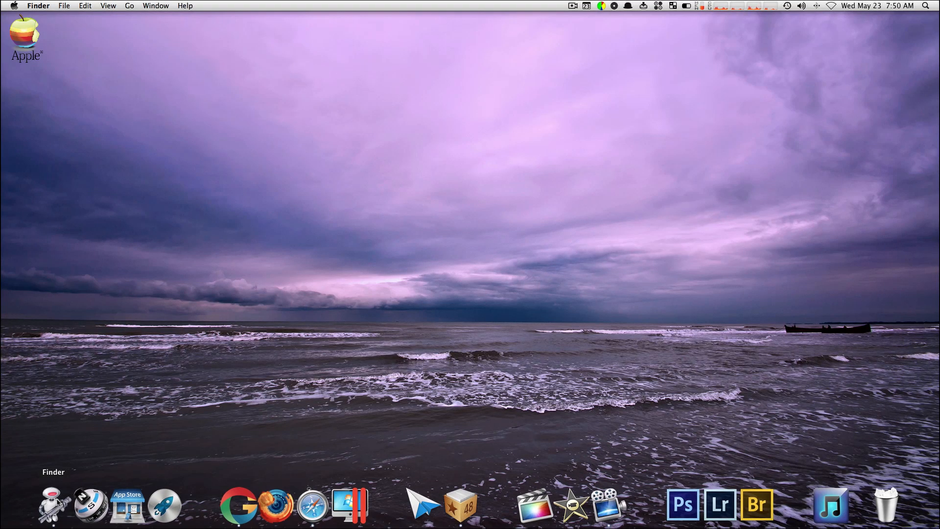
Navigate a new Finder window to the Safari folder inside the user Library.
click(51, 503)
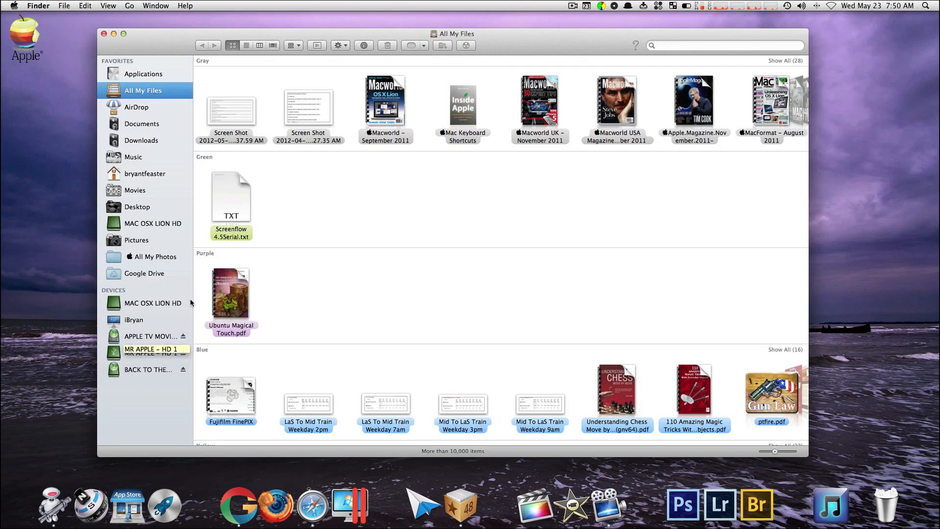
click(129, 6)
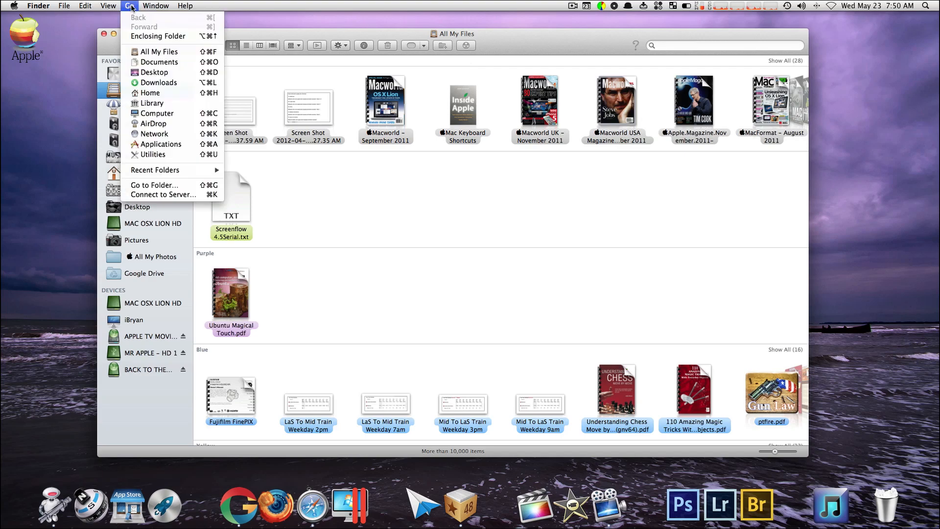
mouse_move(152, 102)
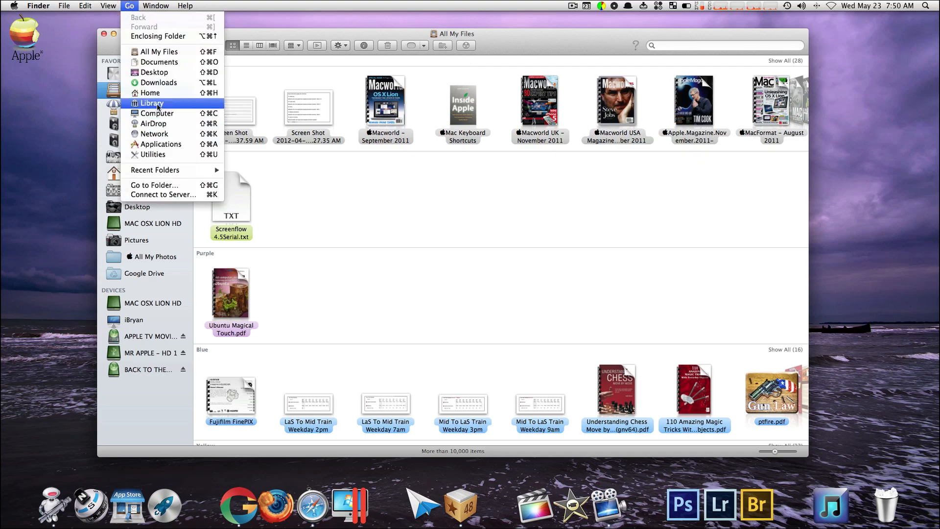
click(154, 103)
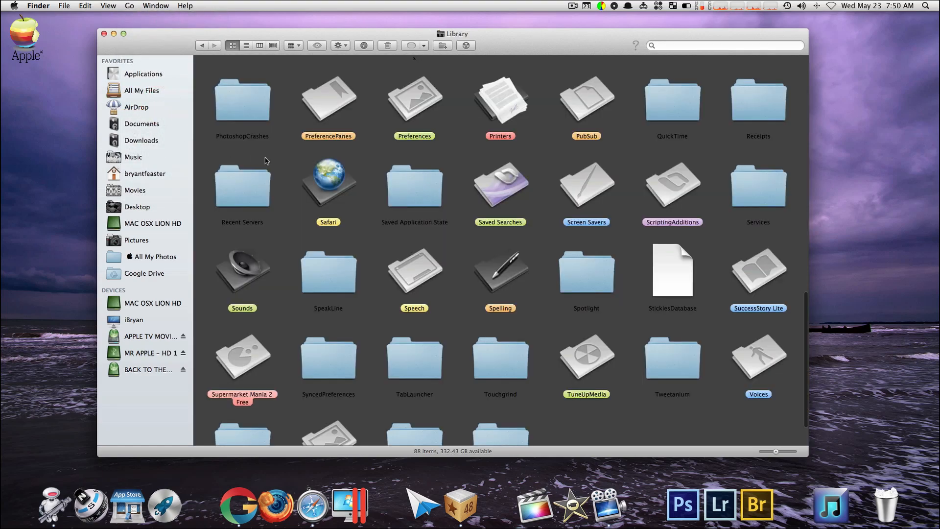
double_click(328, 183)
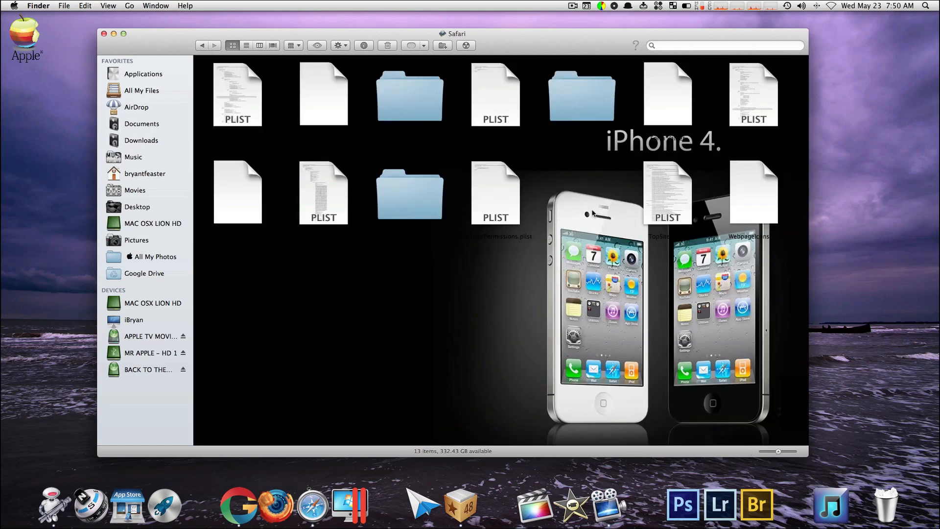
Inspect WebpageIcons.db via its Get Info window and close it.
click(754, 193)
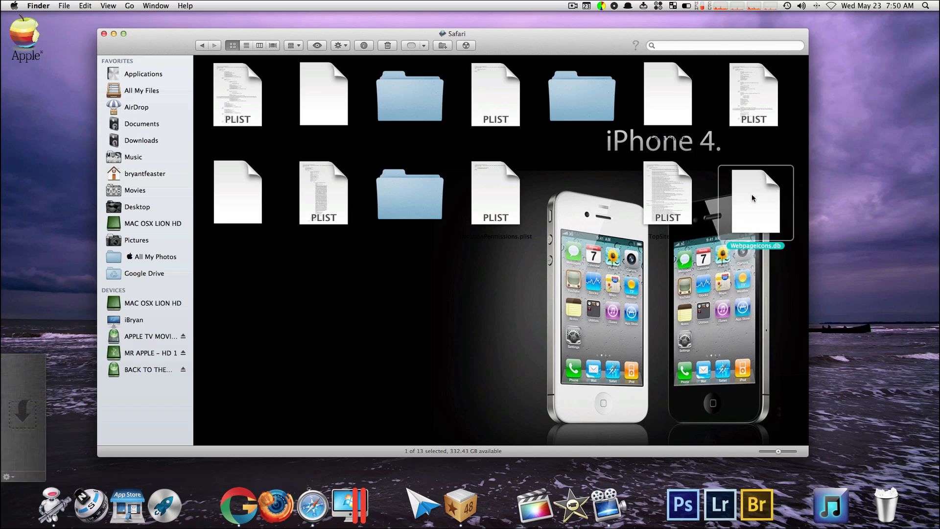
right_click(754, 201)
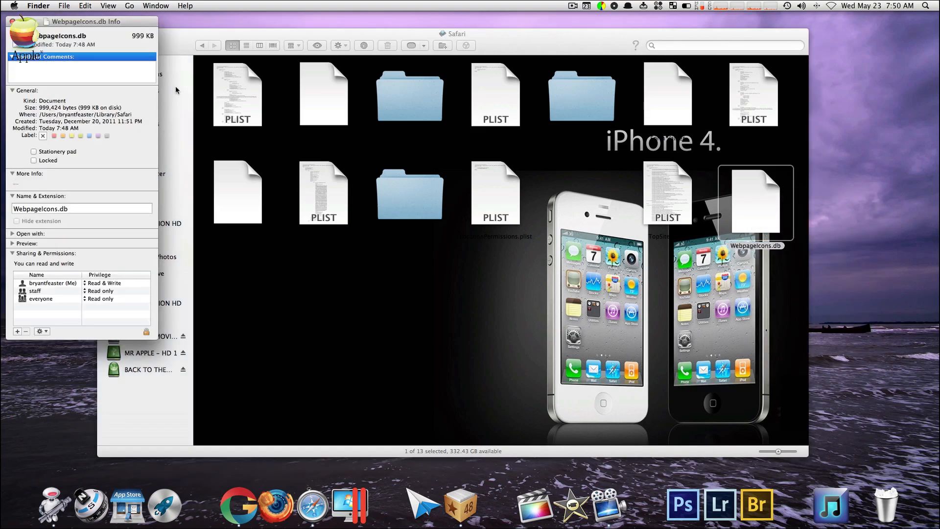
mouse_move(130, 46)
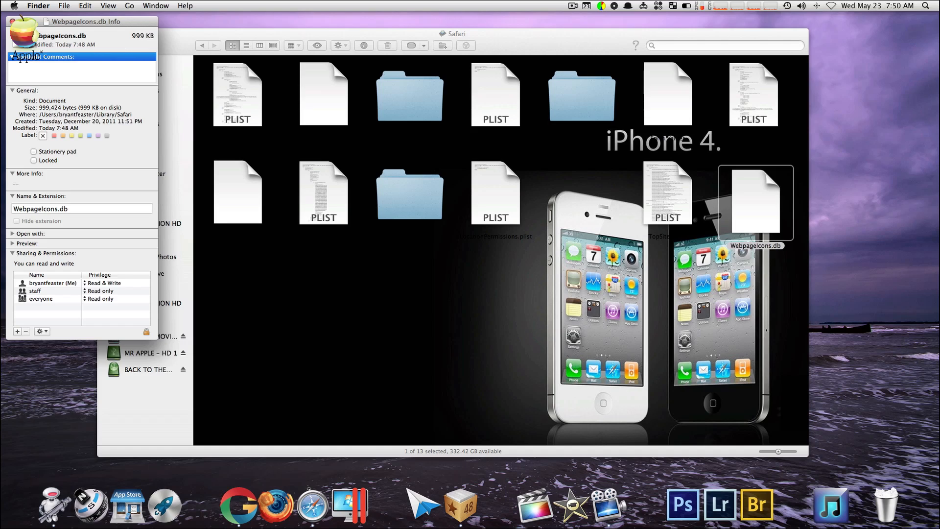
click(12, 22)
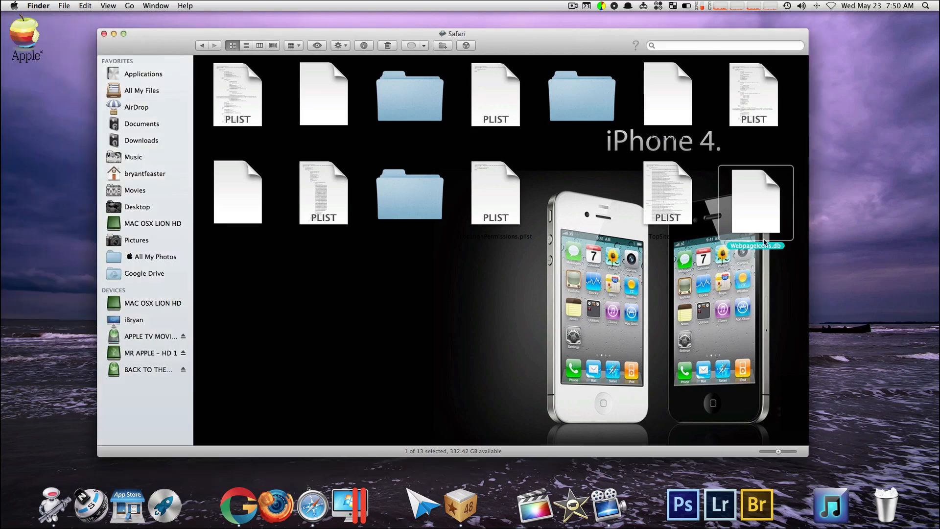
Move WebpageIcons.db to the Trash and close the Safari folder window.
right_click(755, 200)
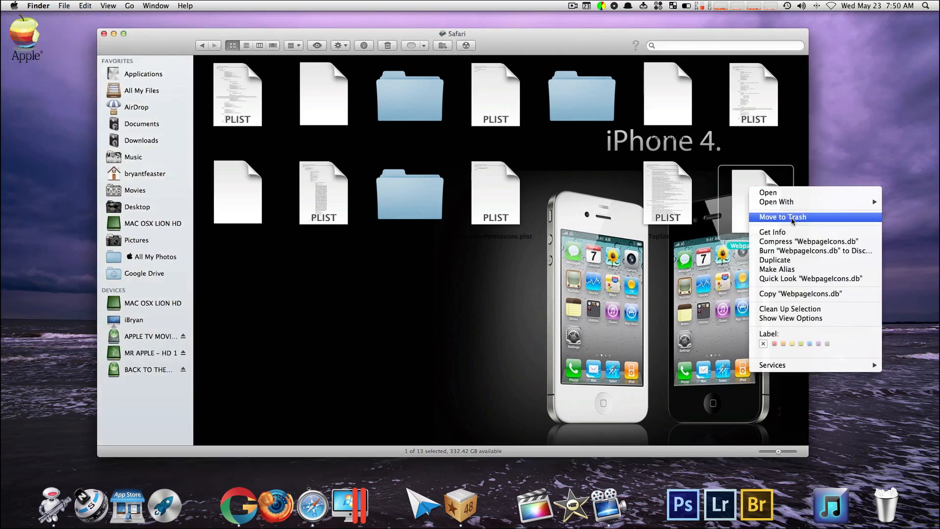
click(782, 218)
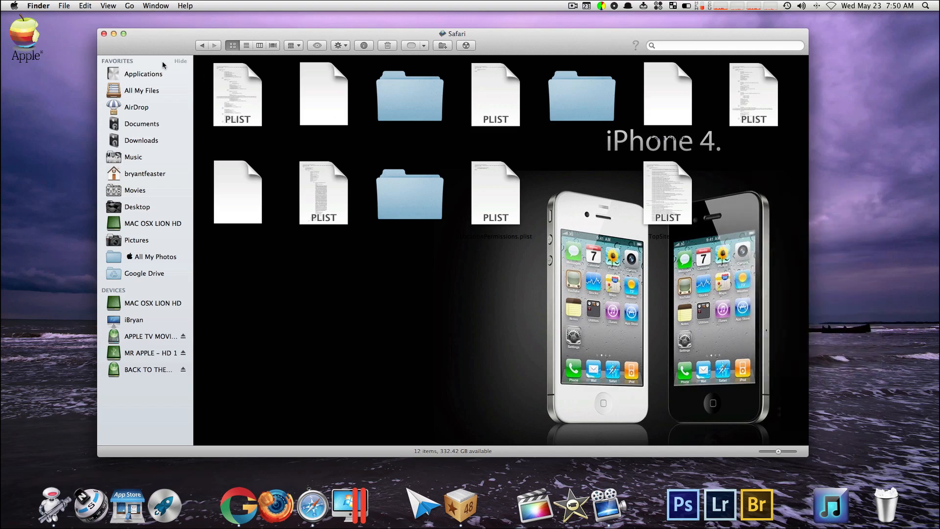
click(105, 34)
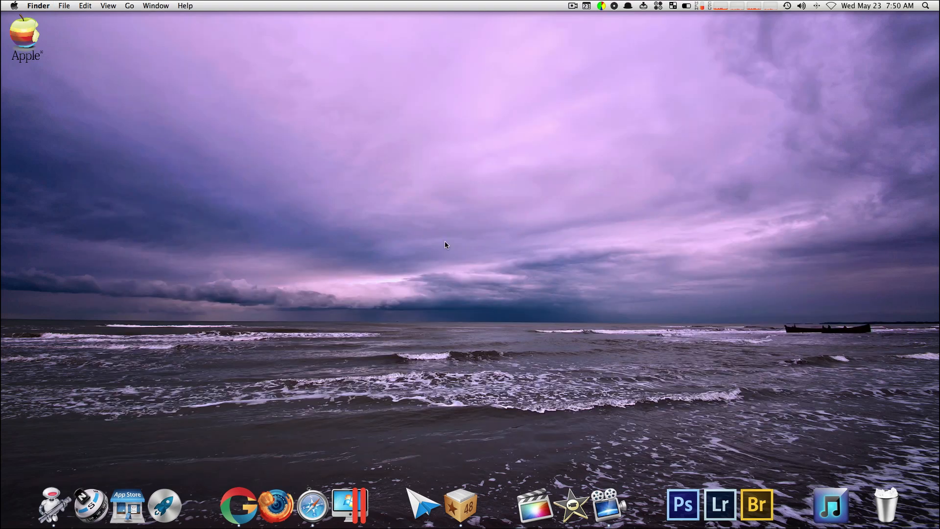
Empty the Trash and dismiss the 'item is in use' warning.
right_click(886, 504)
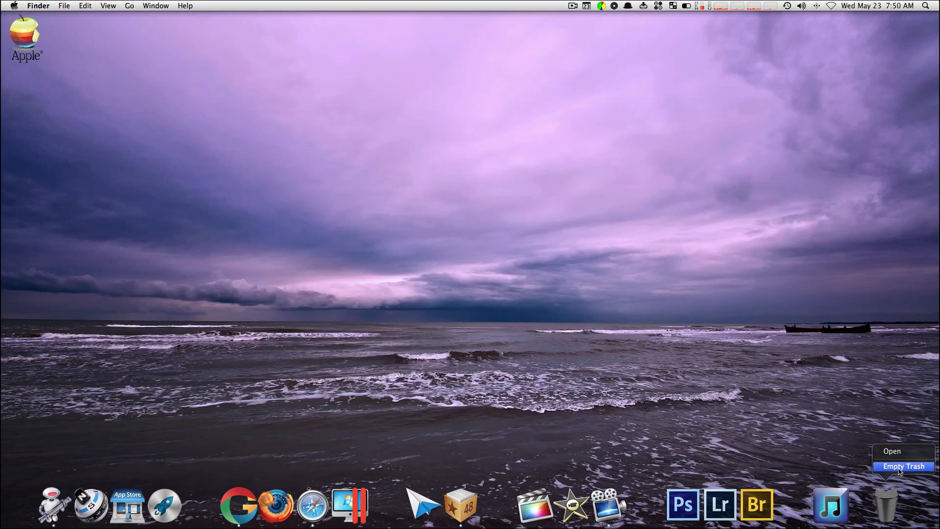
click(902, 466)
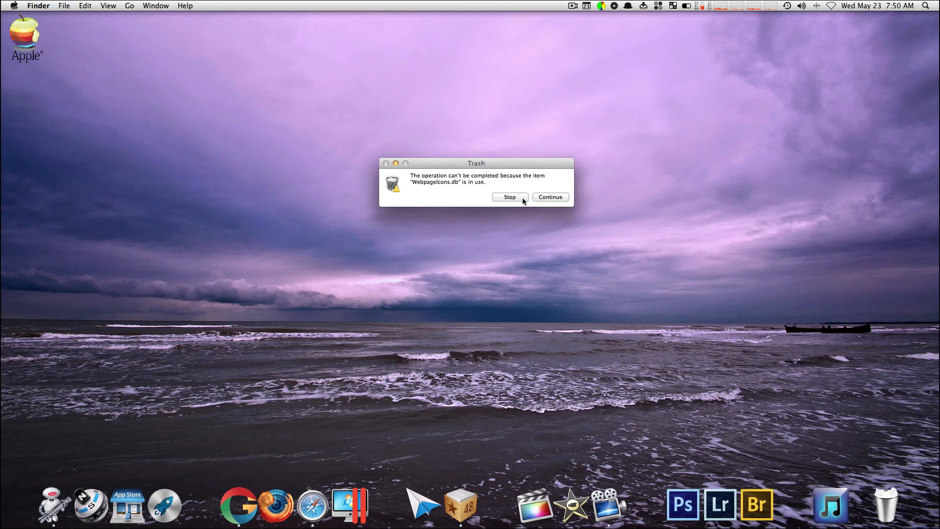
click(509, 197)
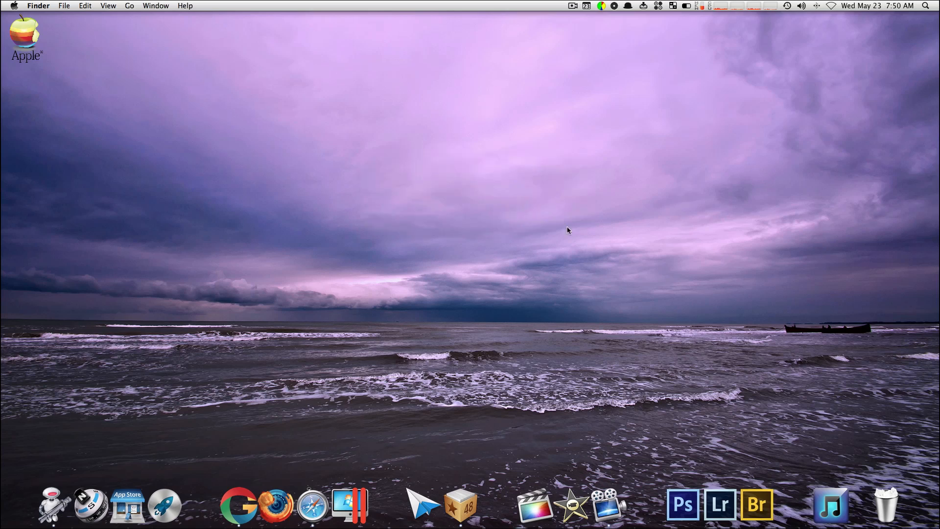
mouse_move(885, 505)
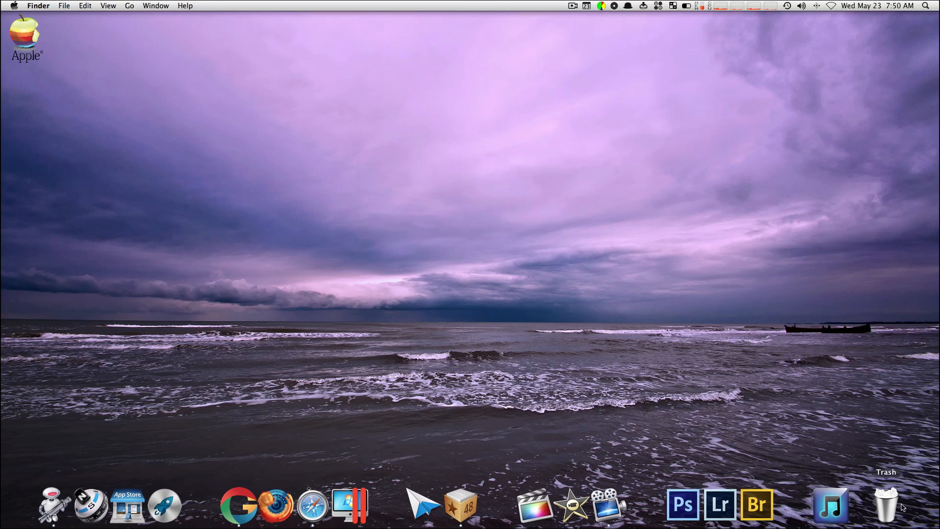
mouse_move(891, 470)
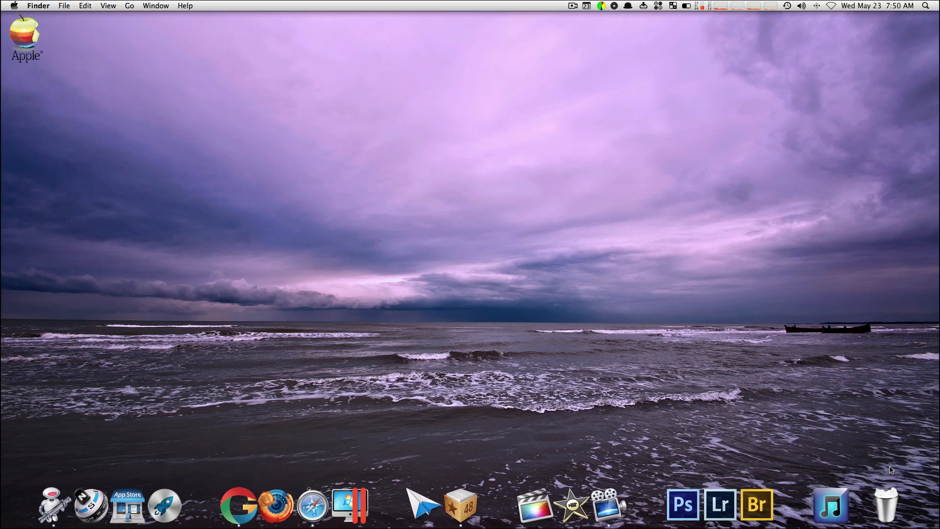
Check the Trash, then relaunch Safari from the Dock.
click(886, 504)
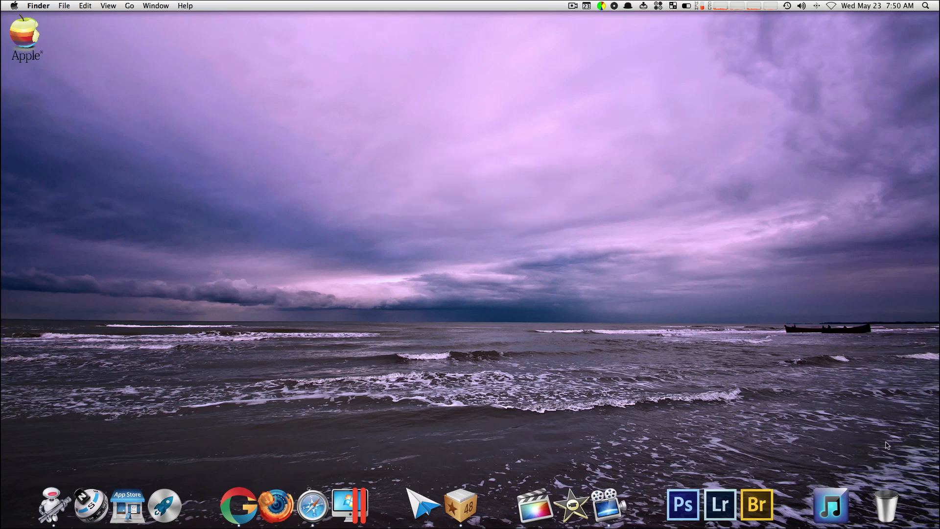
right_click(311, 503)
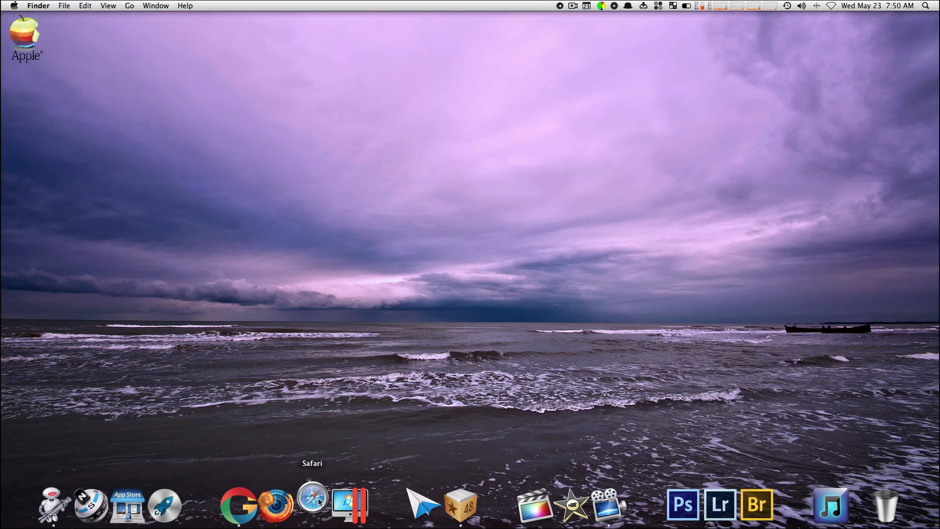
click(312, 503)
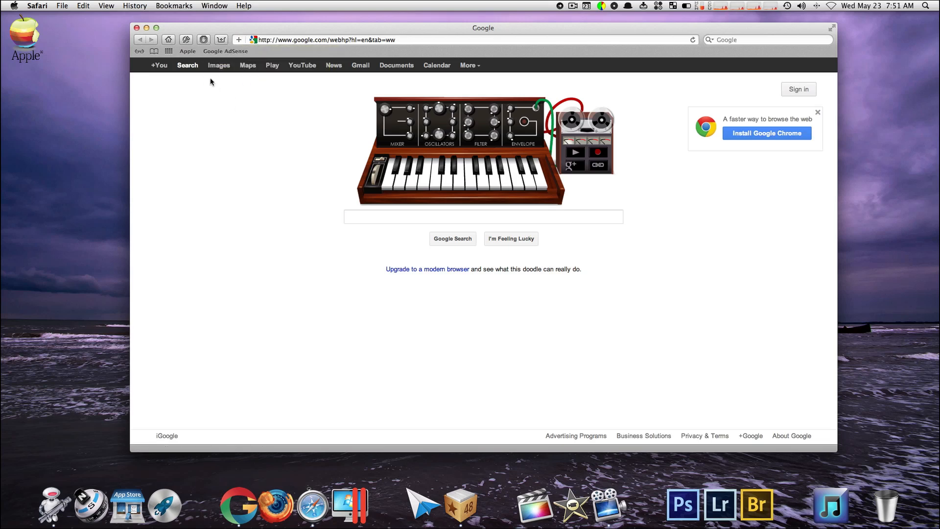
Browse Apple's site and MyTubeDesign, then close the Safari window.
click(187, 51)
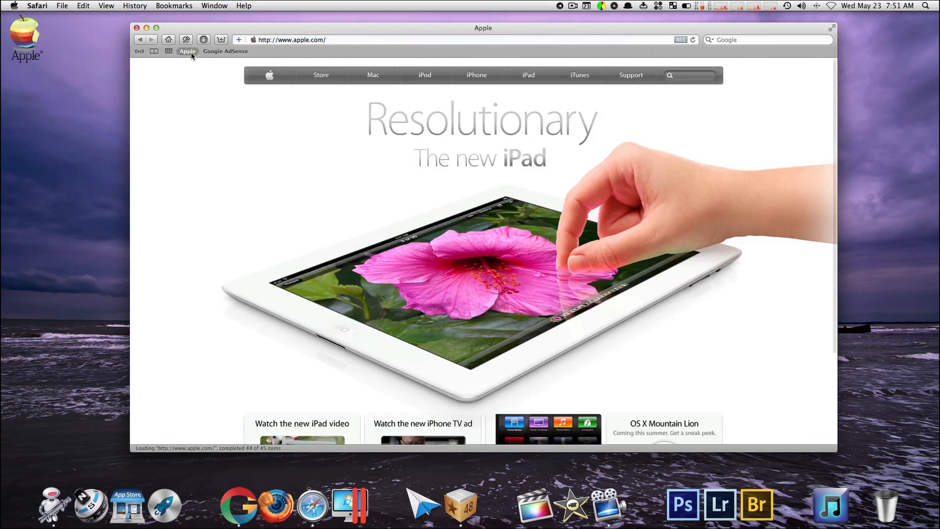
mouse_move(169, 39)
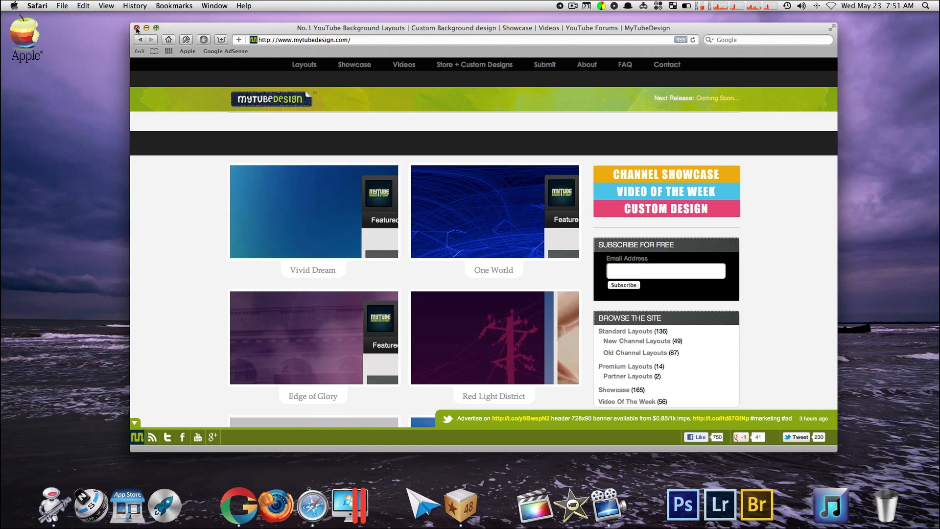
click(137, 28)
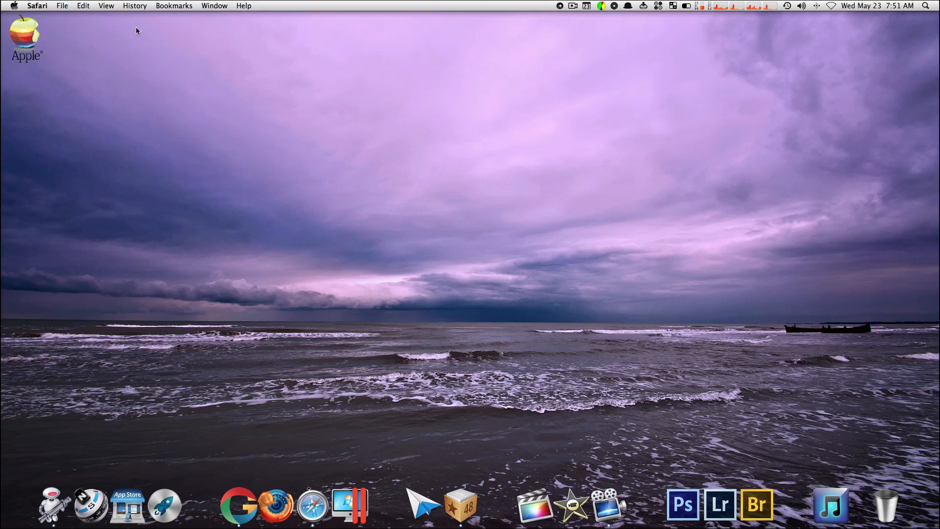